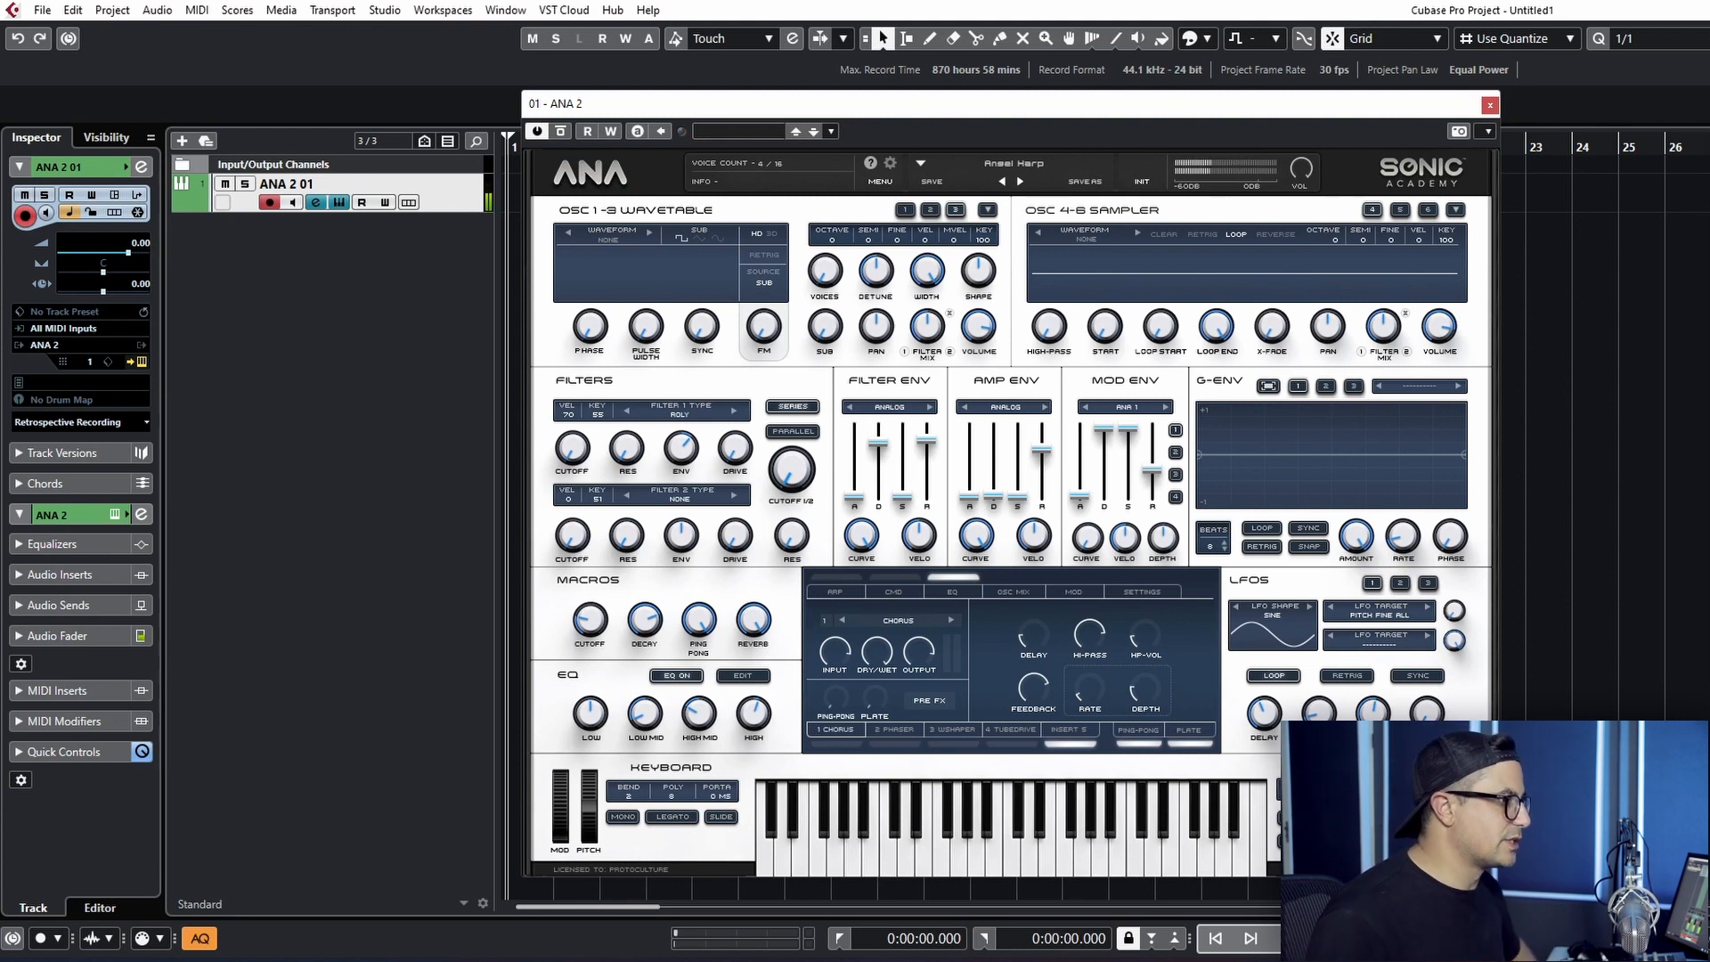
Draw a two-bar MIDI part on the ANA 2 track and open it in the Key Editor.
{"action": "left_click", "coordinate": [1490, 104]}
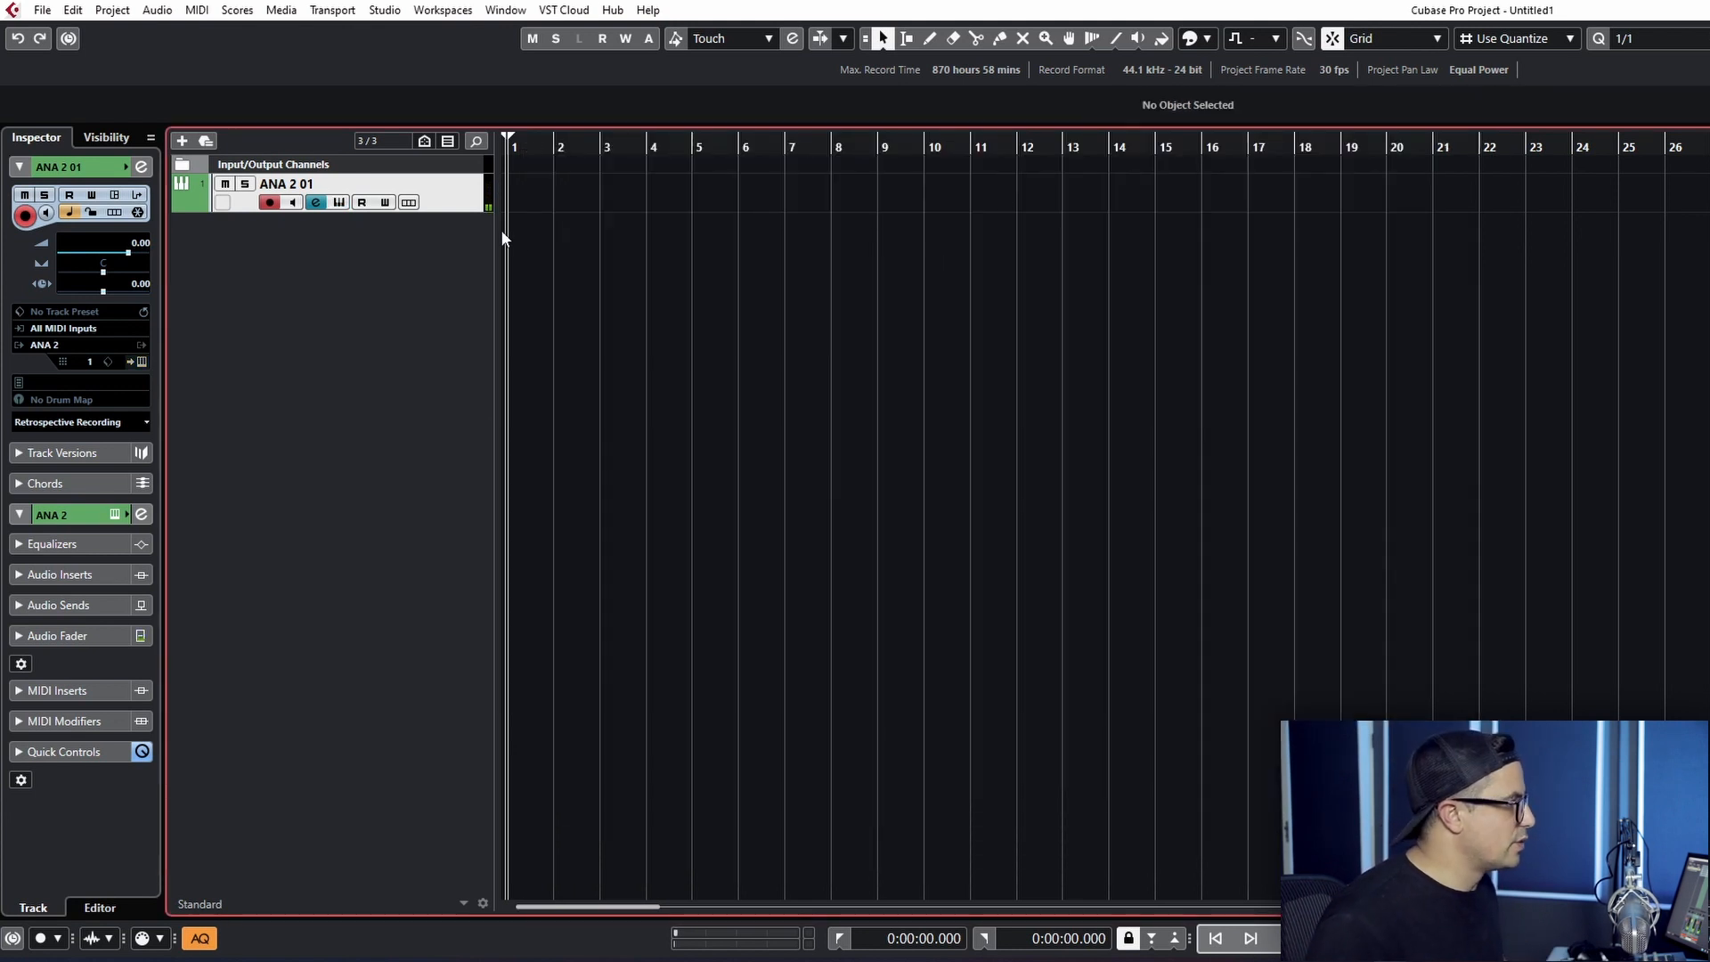
{"action": "left_click_drag", "start_coordinate": [514, 191], "coordinate": [599, 202]}
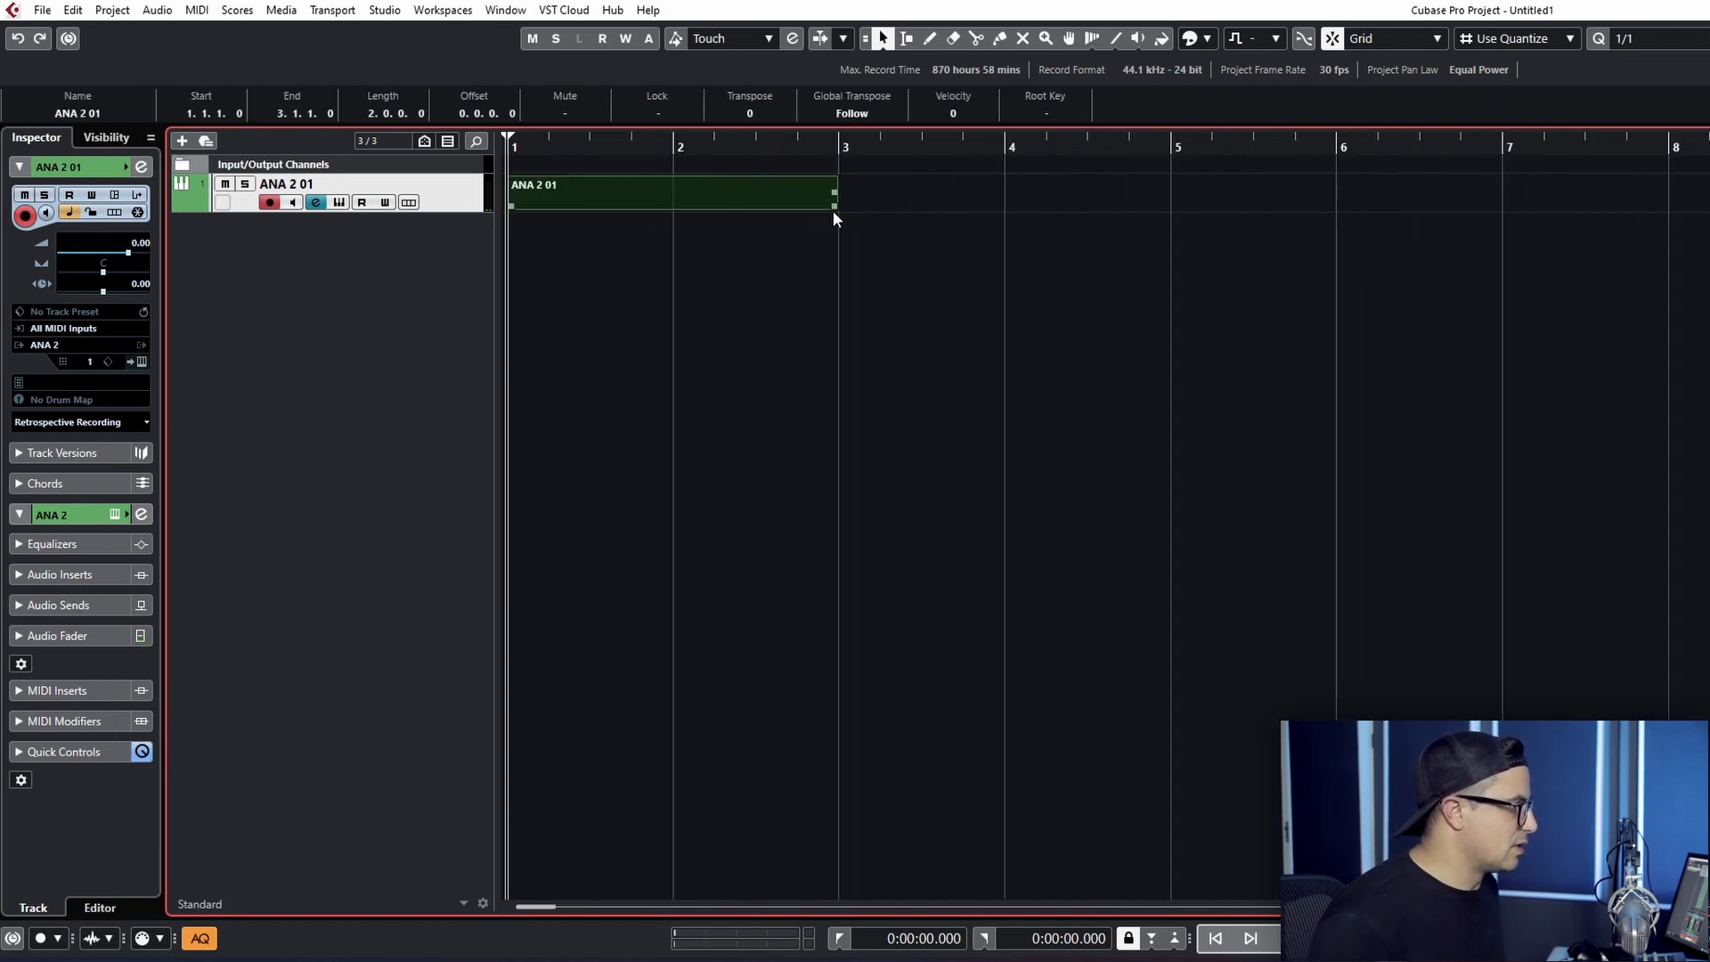
{"action": "double_click", "coordinate": [672, 193]}
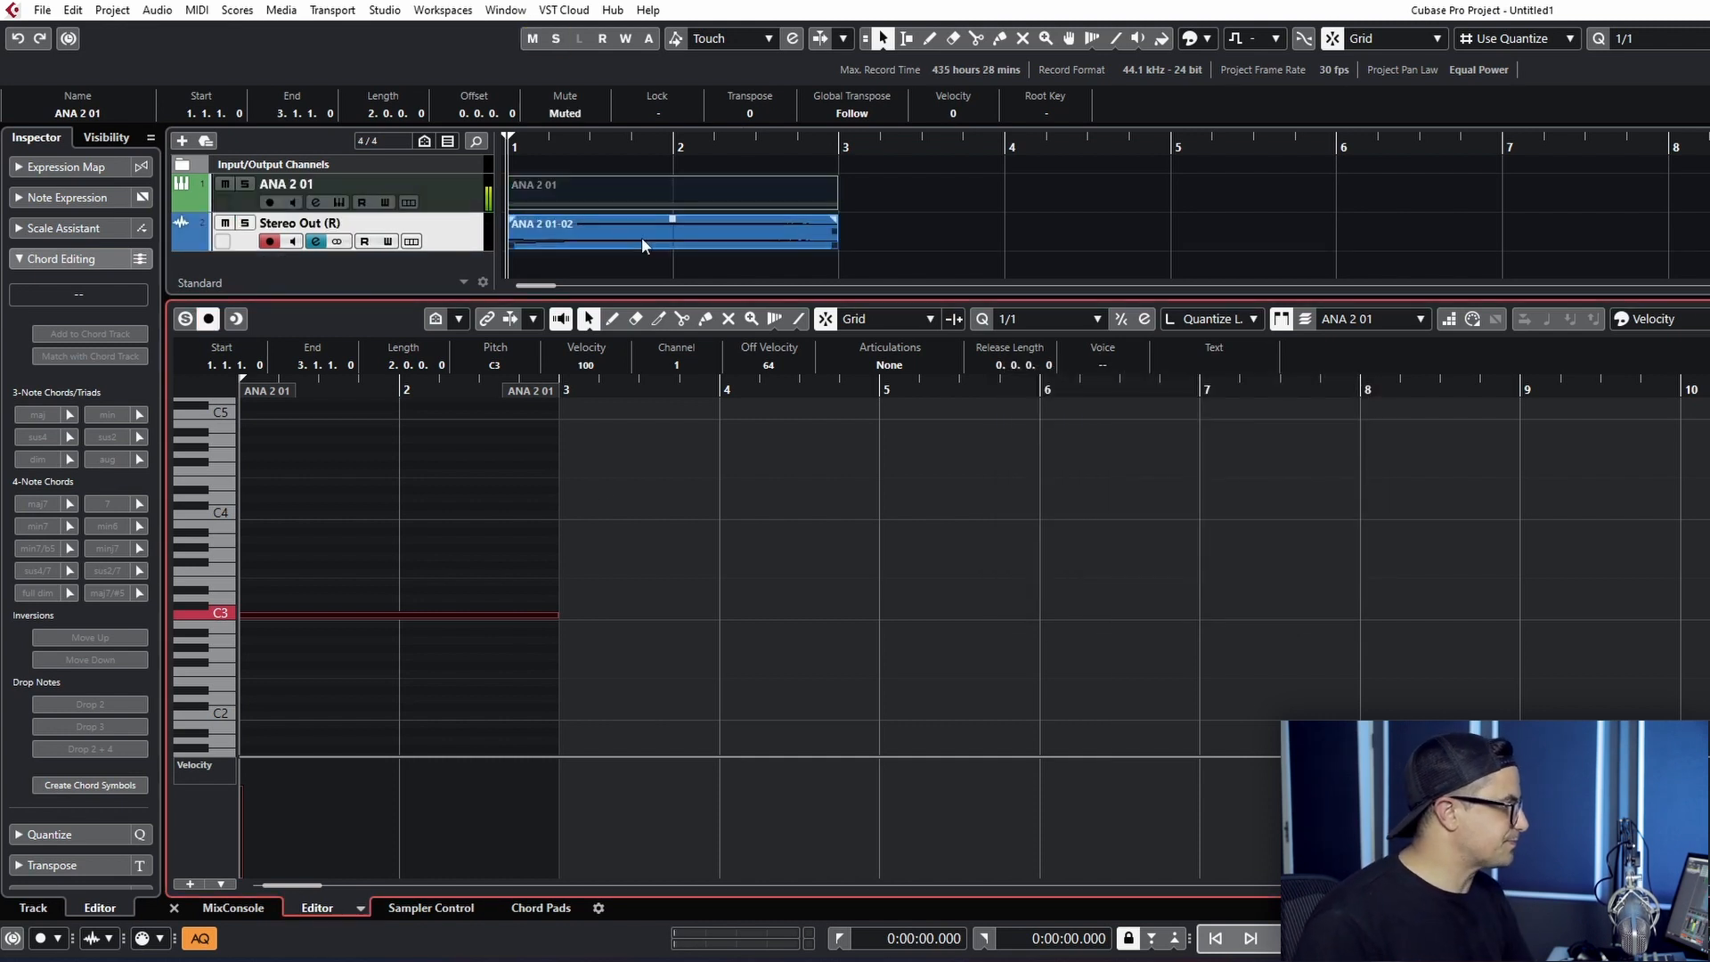
Bounce the rendered audio event to a new file, replacing the original event.
{"action": "right_click", "coordinate": [641, 235]}
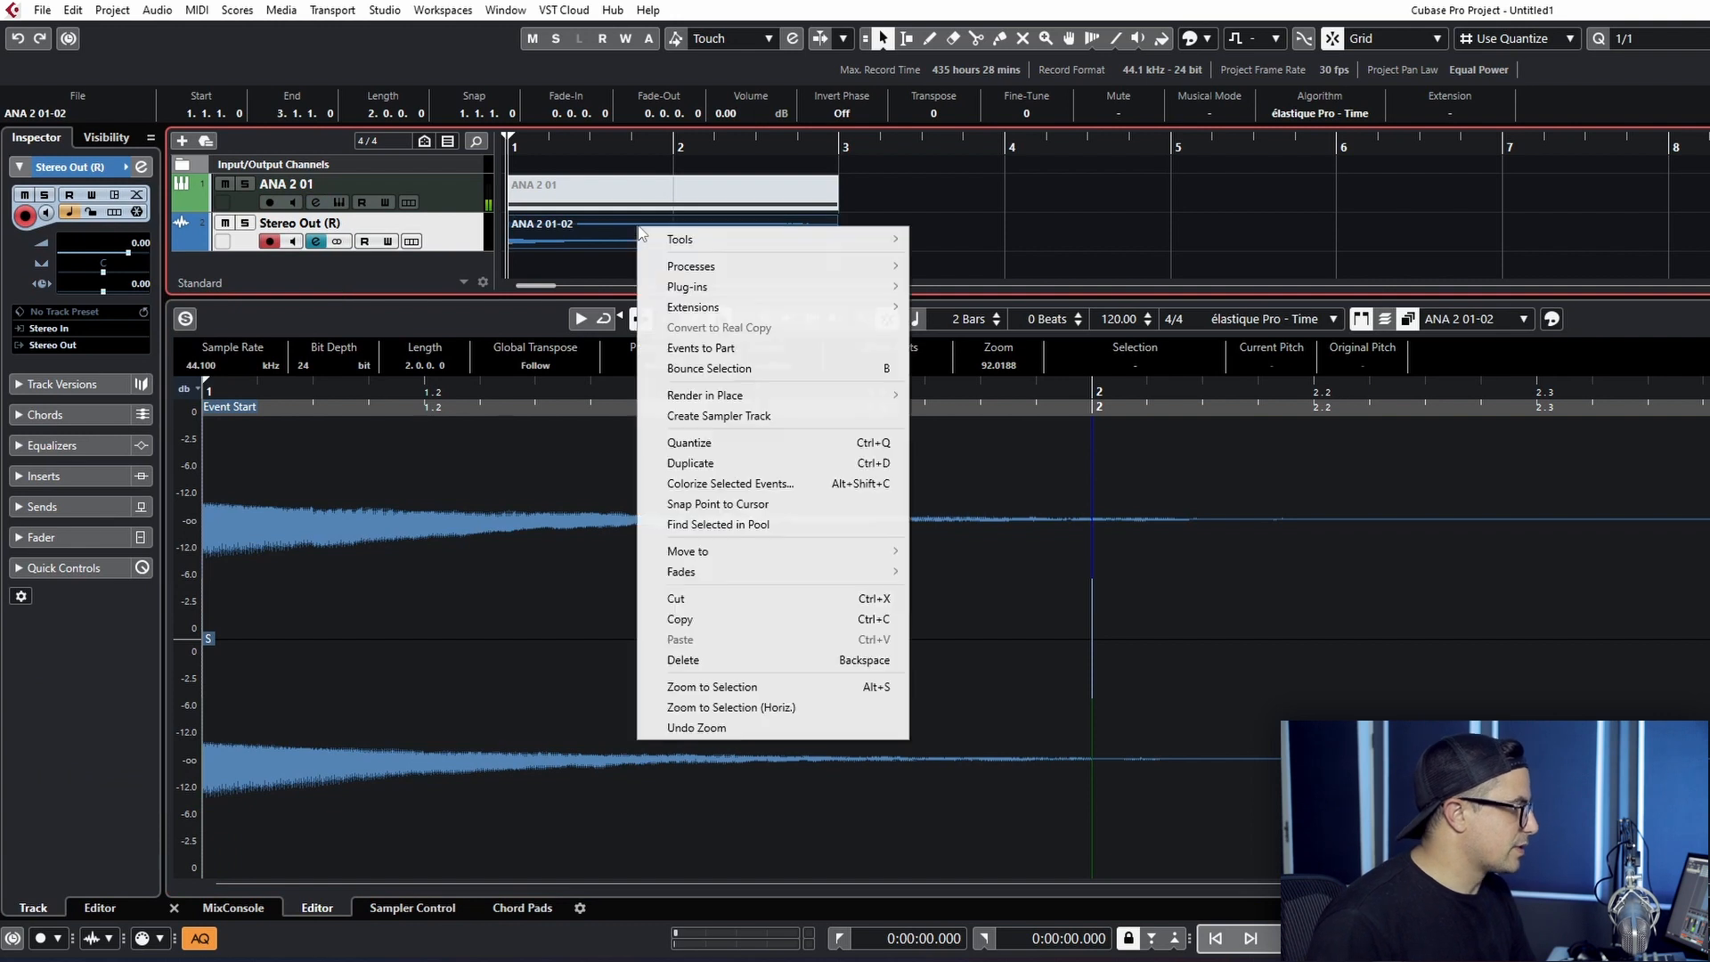
{"action": "mouse_move", "coordinate": [691, 265]}
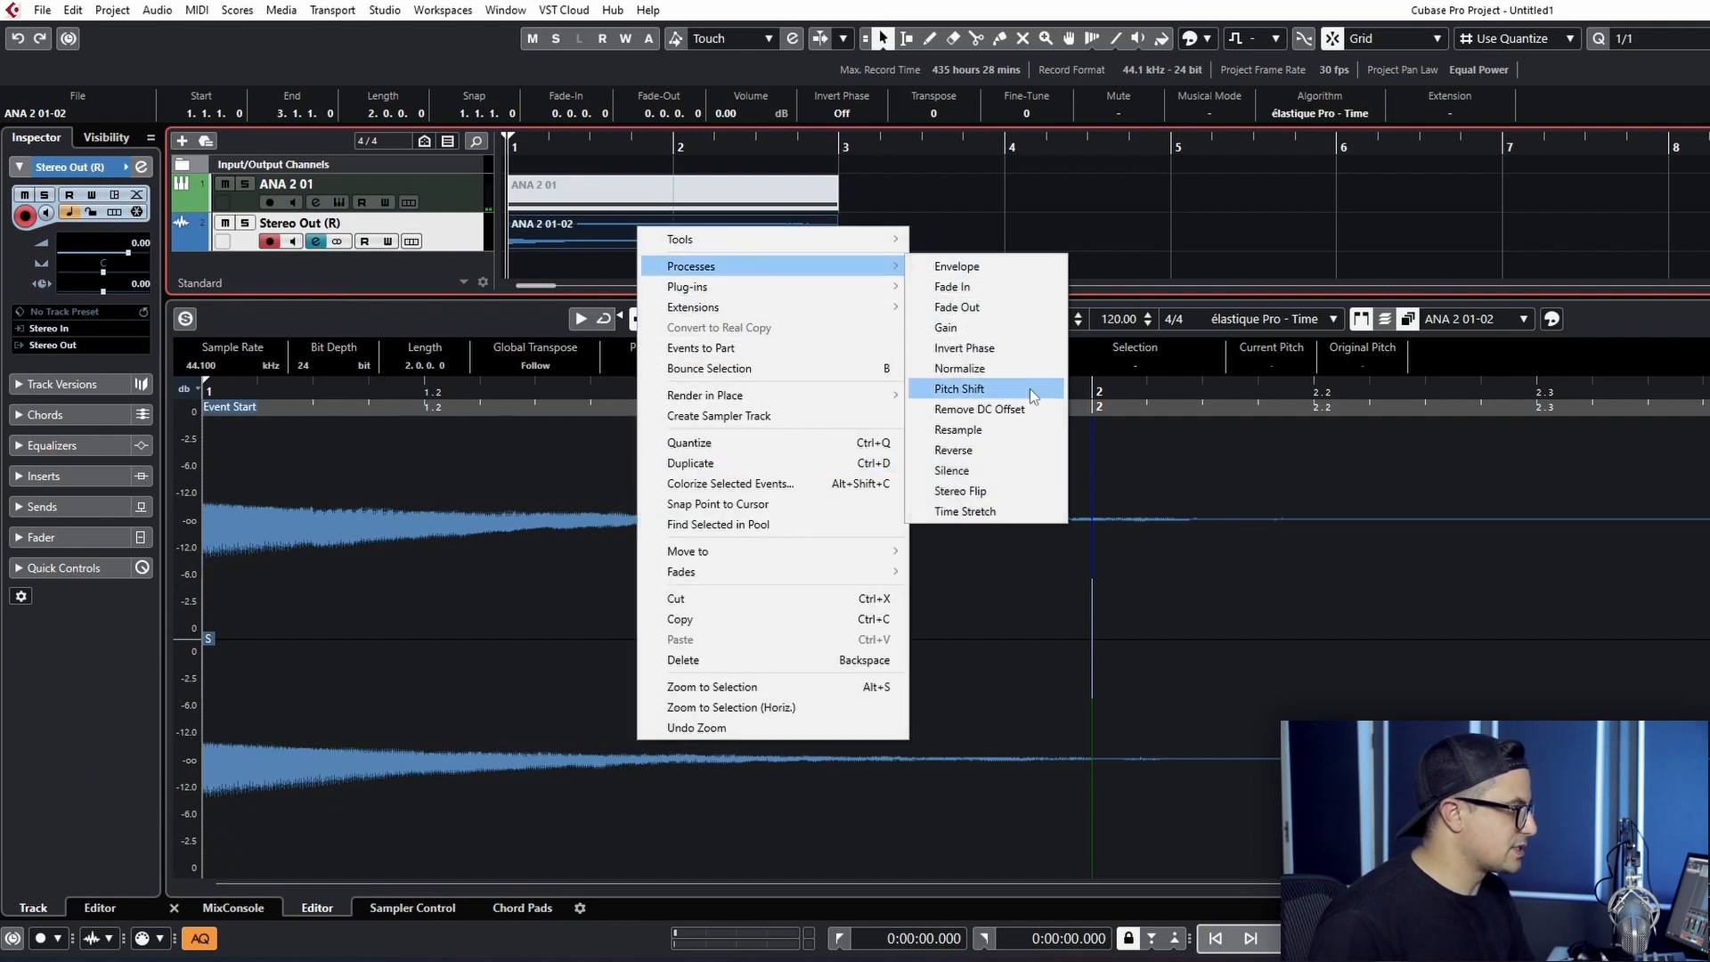
{"action": "left_click", "coordinate": [960, 367]}
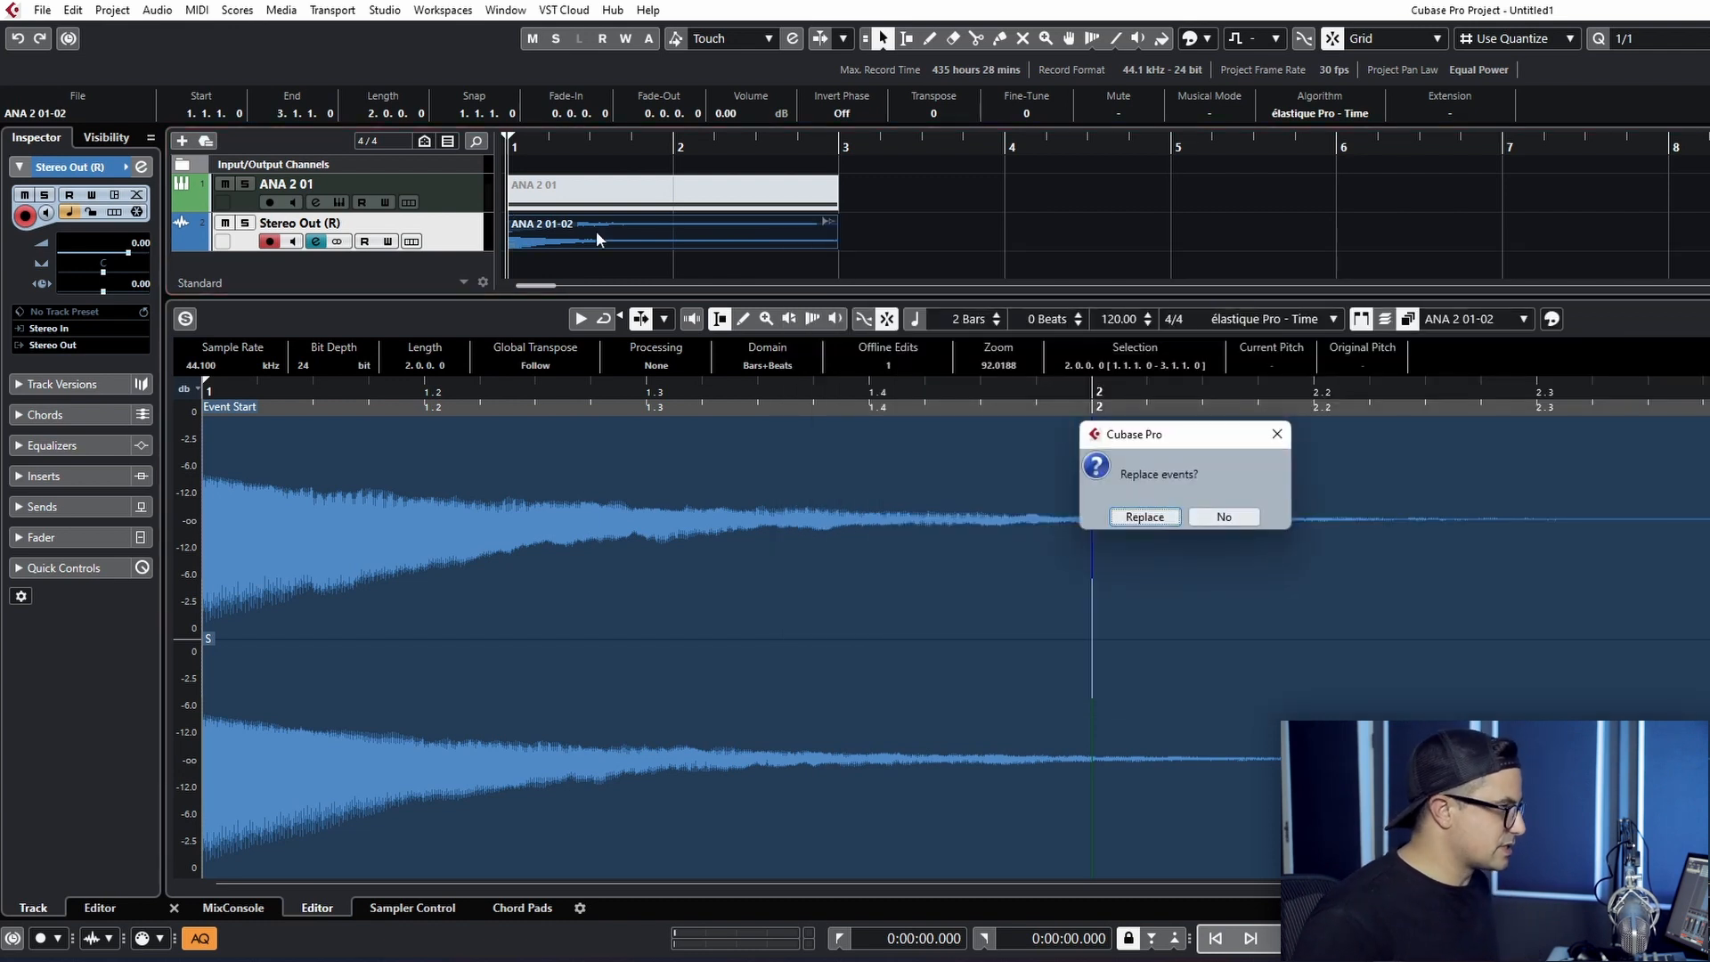
{"action": "left_click", "coordinate": [1144, 517]}
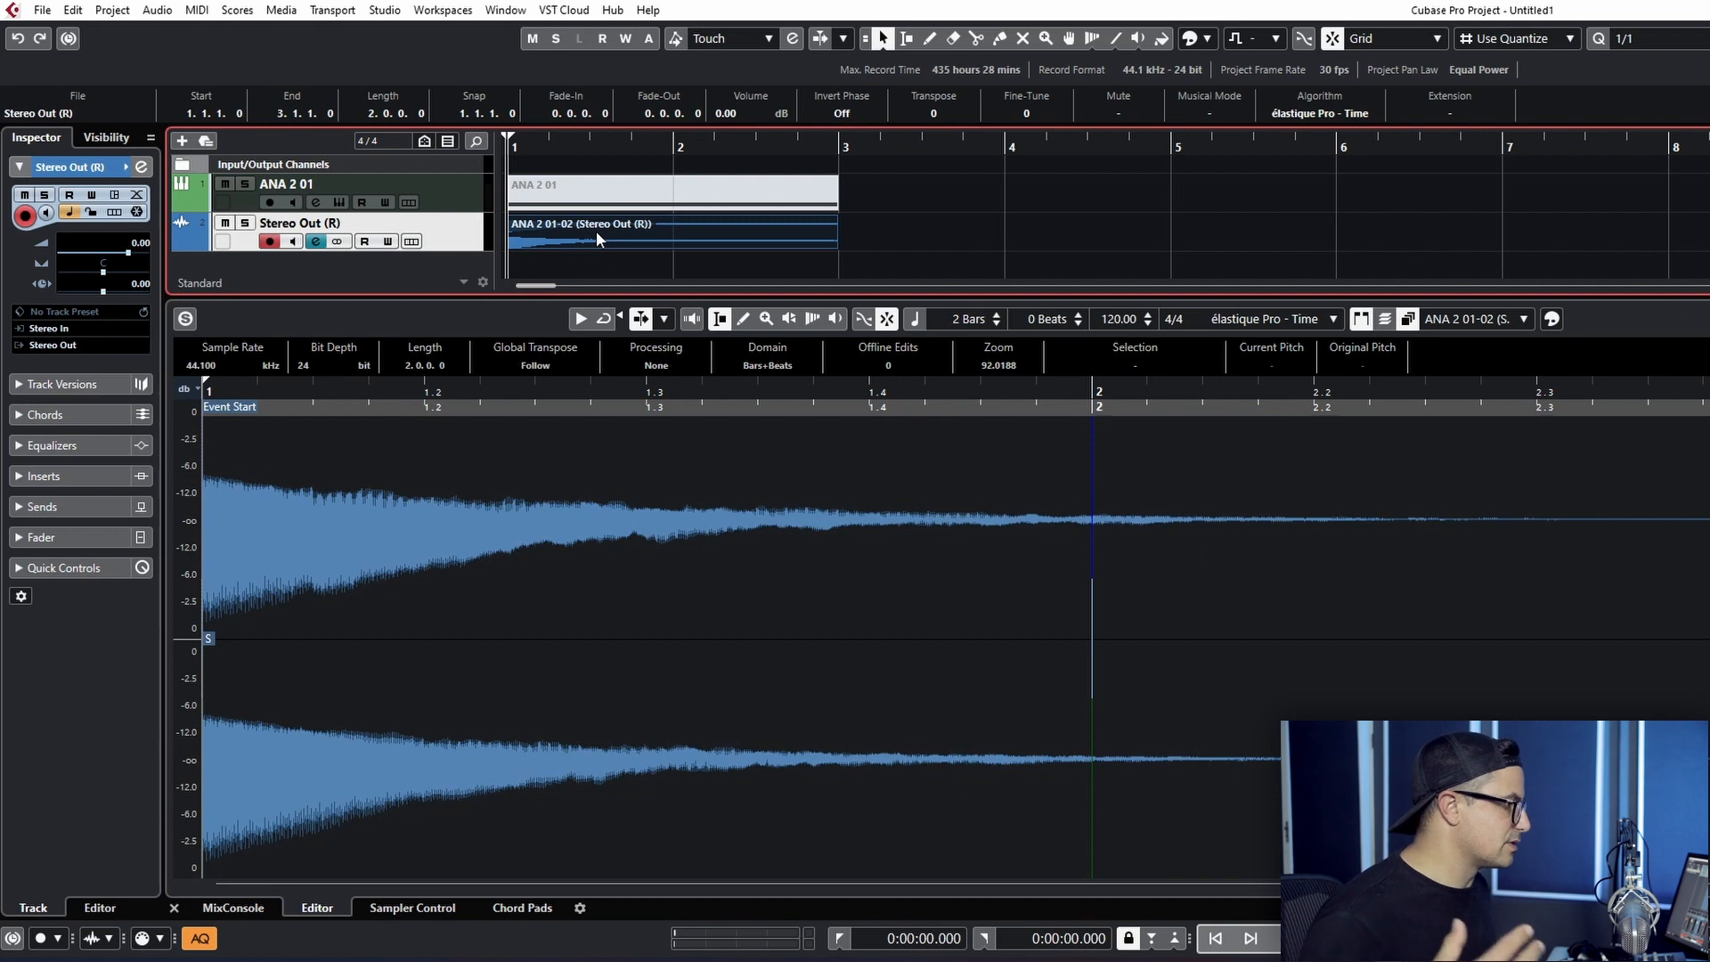
{"action": "mouse_move", "coordinate": [734, 264]}
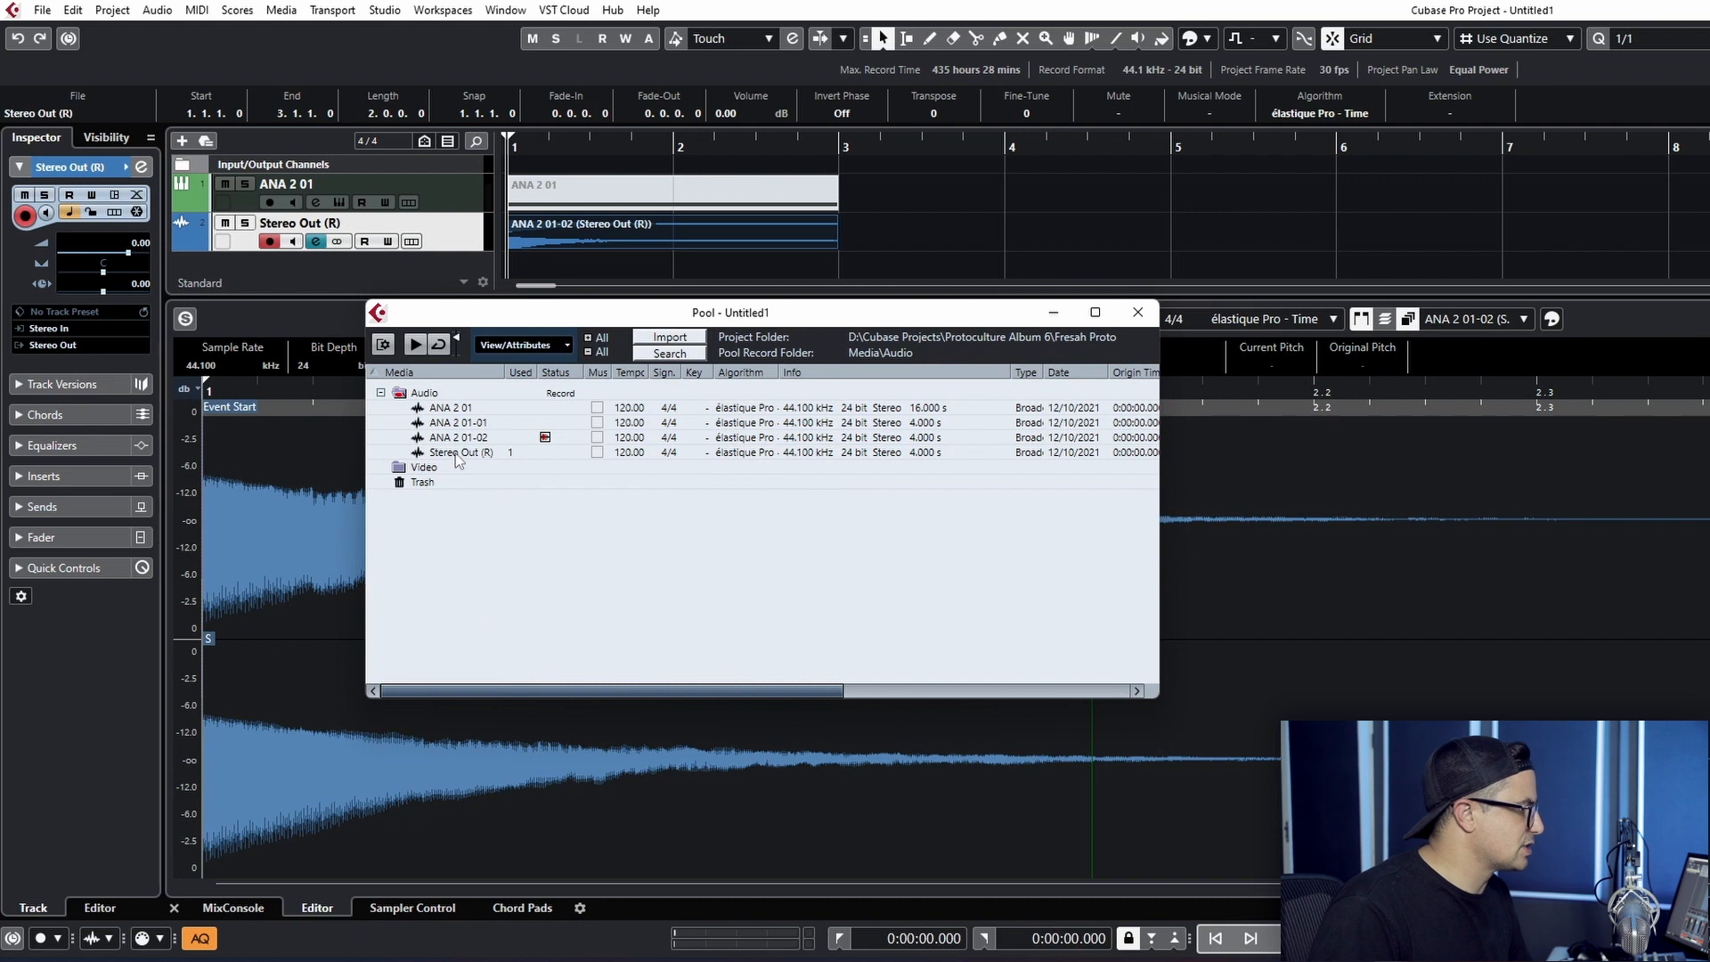
Select the bounced Stereo Out (R) audio file in the Pool.
{"action": "left_click", "coordinate": [456, 451]}
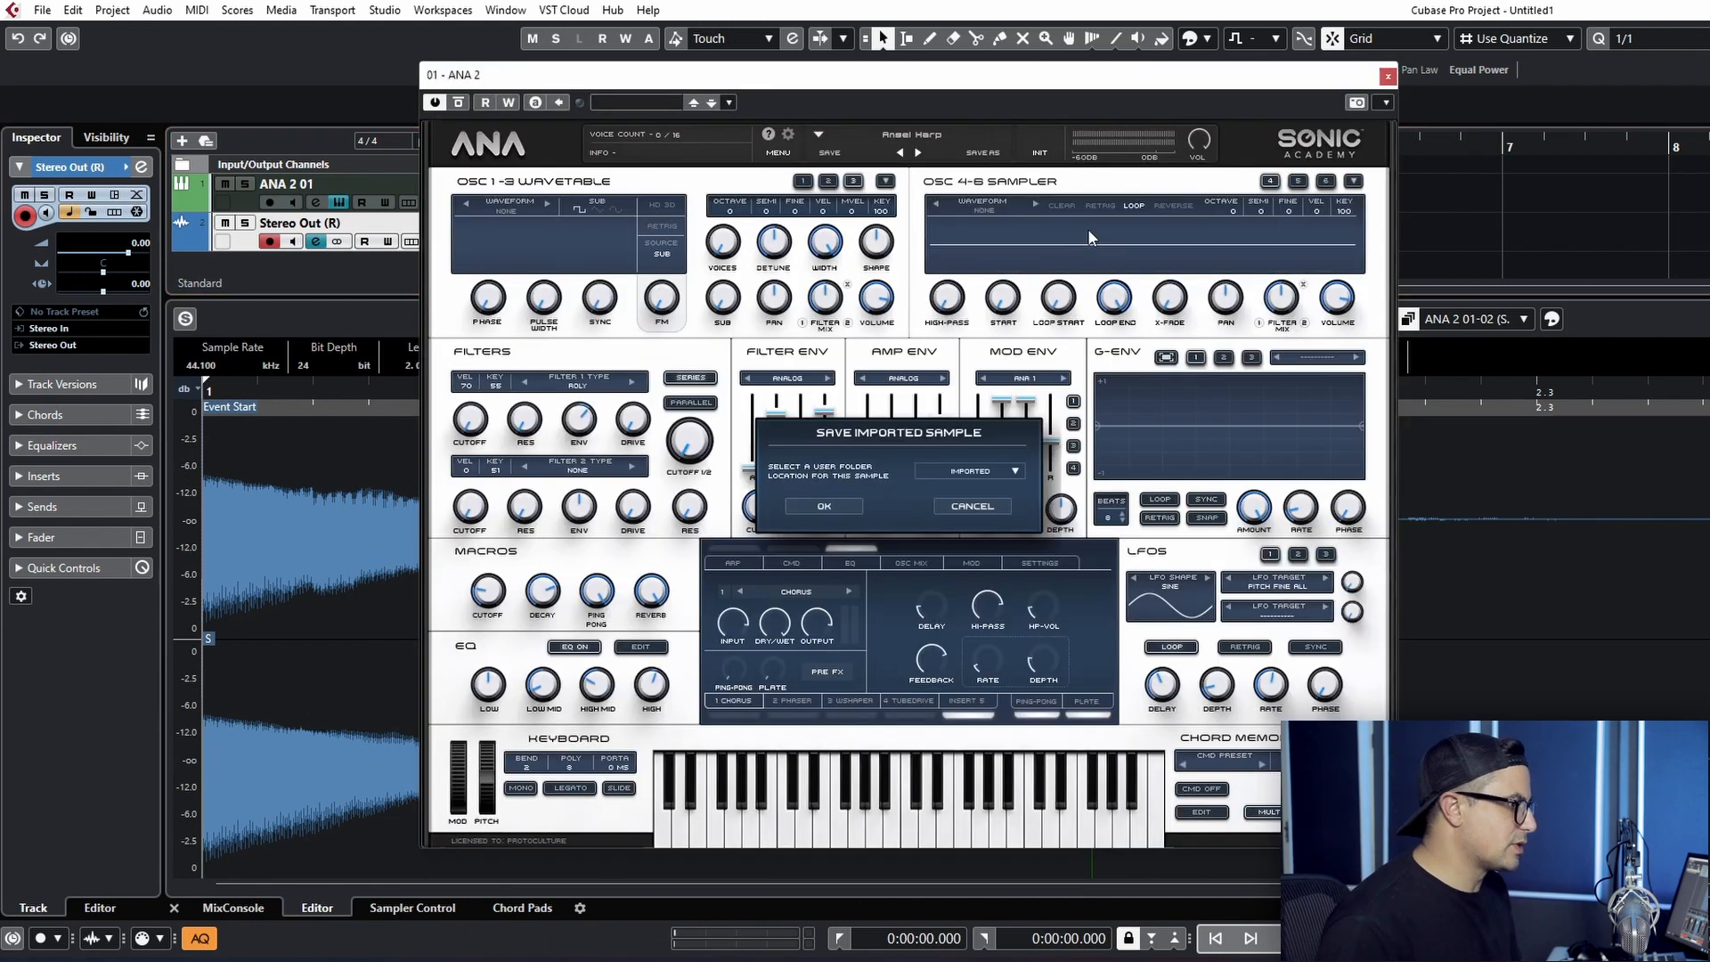
Confirm saving the Stereo Out (R) sample imported into the OSC 4-6 sampler.
{"action": "left_click", "coordinate": [821, 506]}
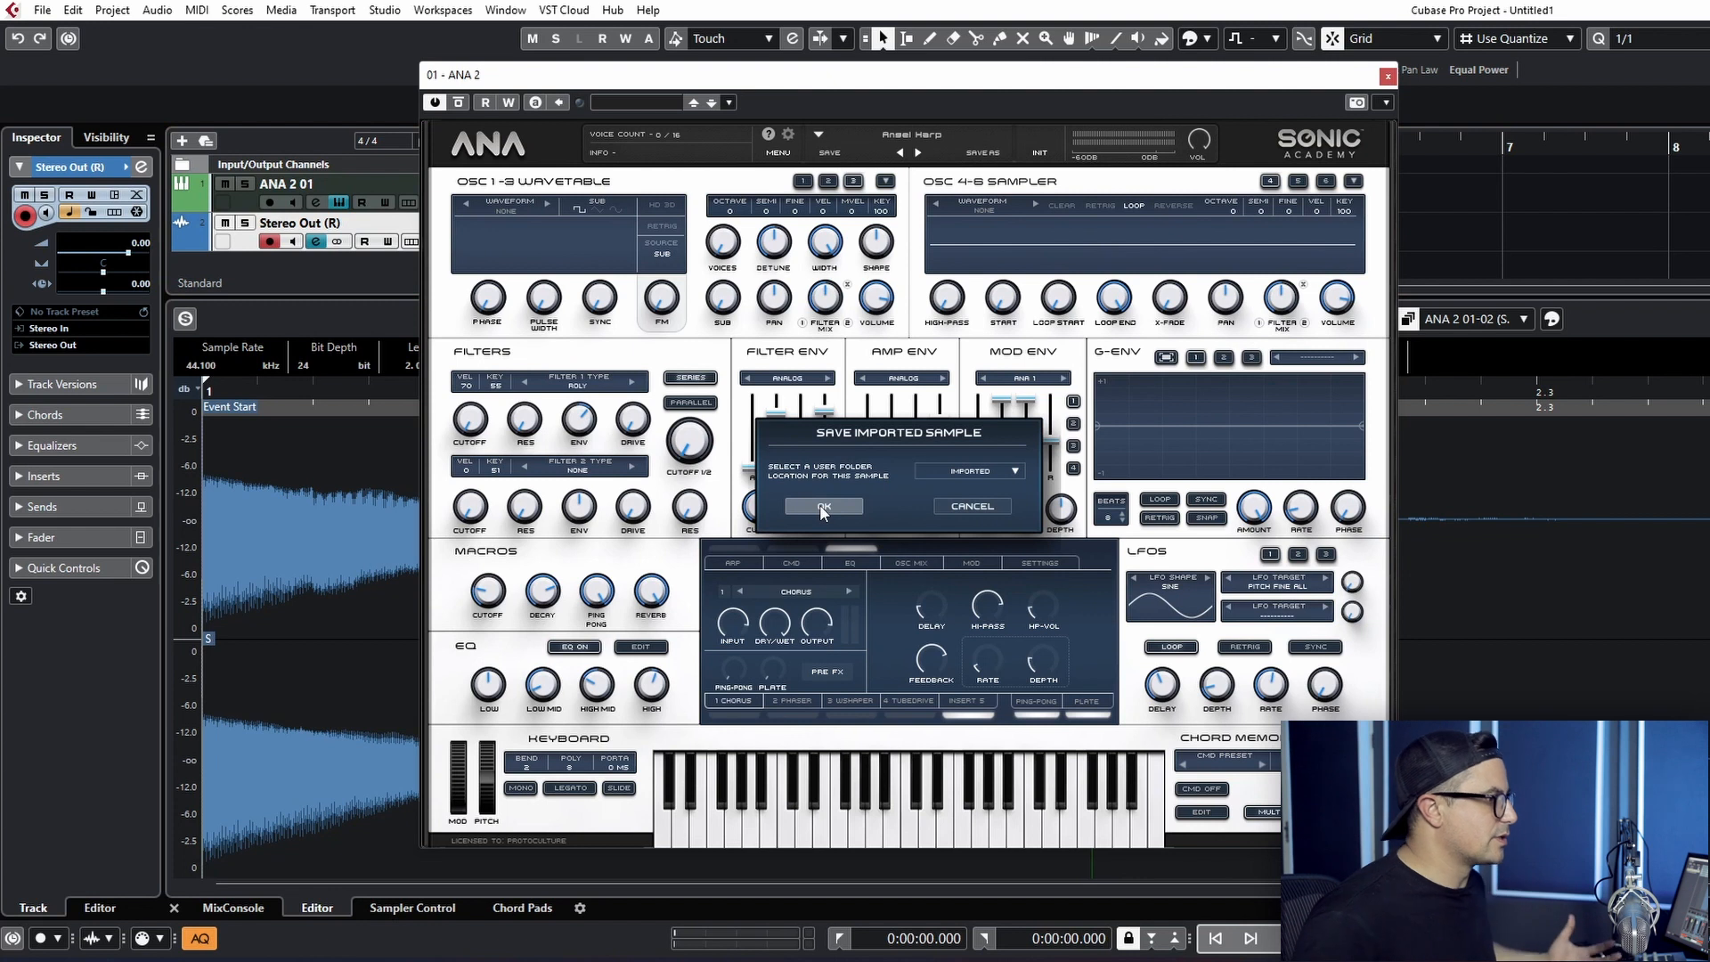
{"action": "left_click", "coordinate": [822, 508]}
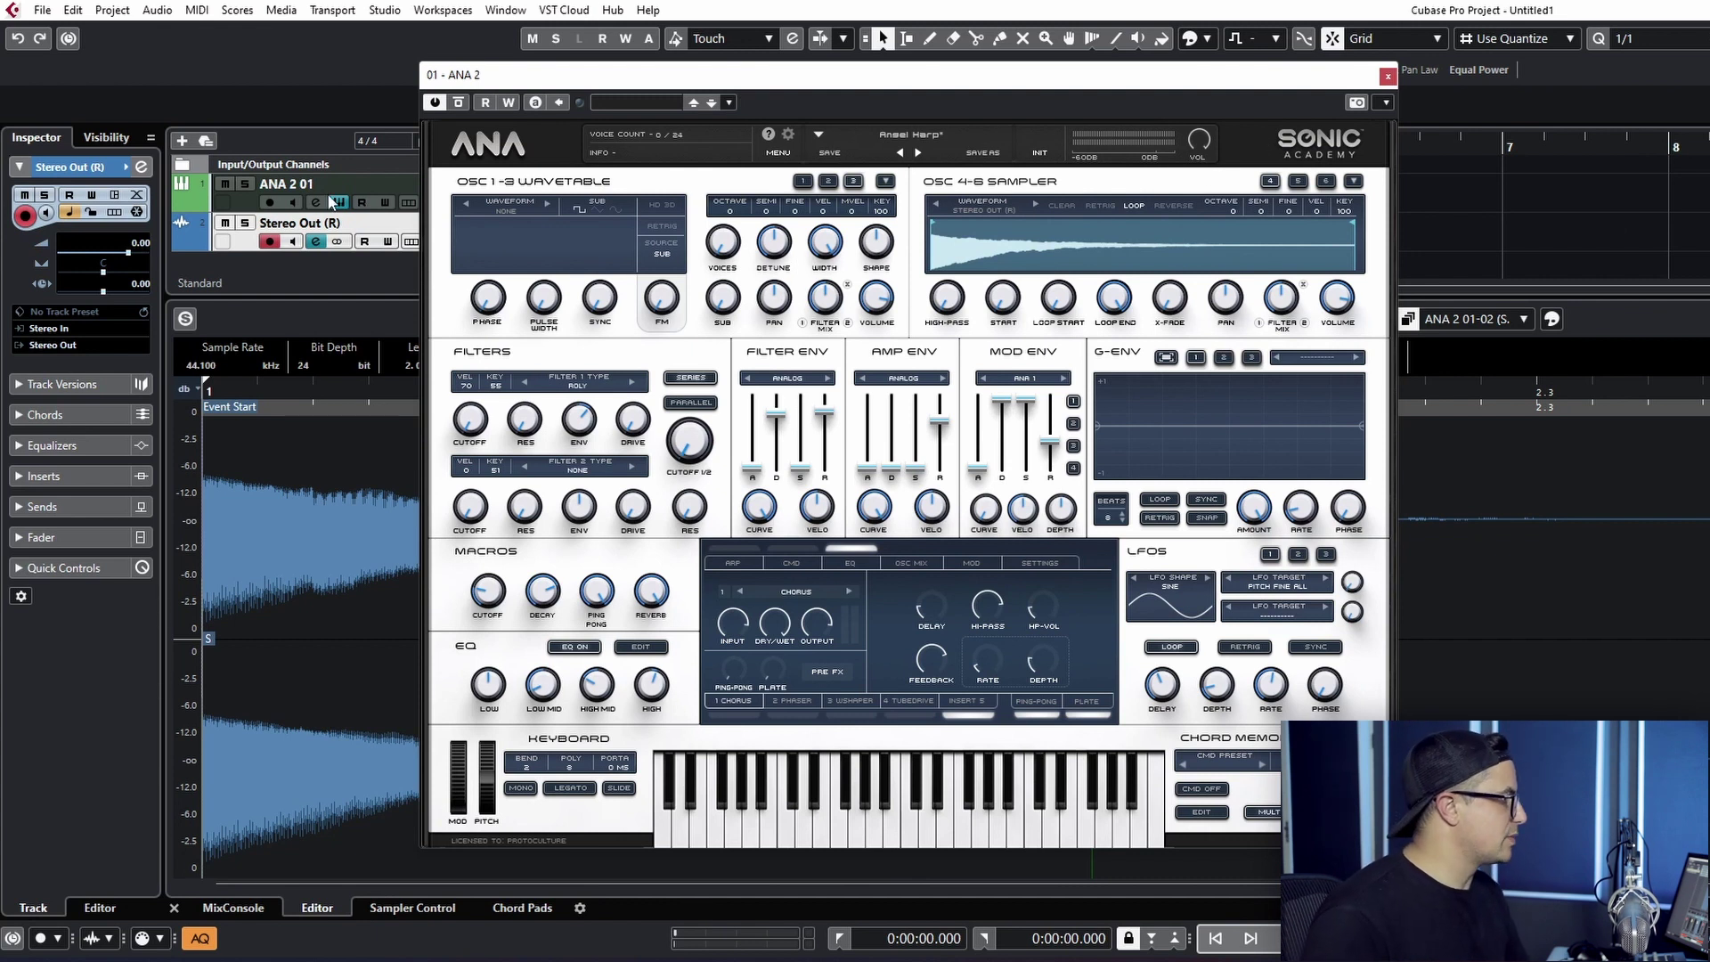
Select the ANA 2 instrument track so the sampler can be played.
{"action": "left_click", "coordinate": [287, 183]}
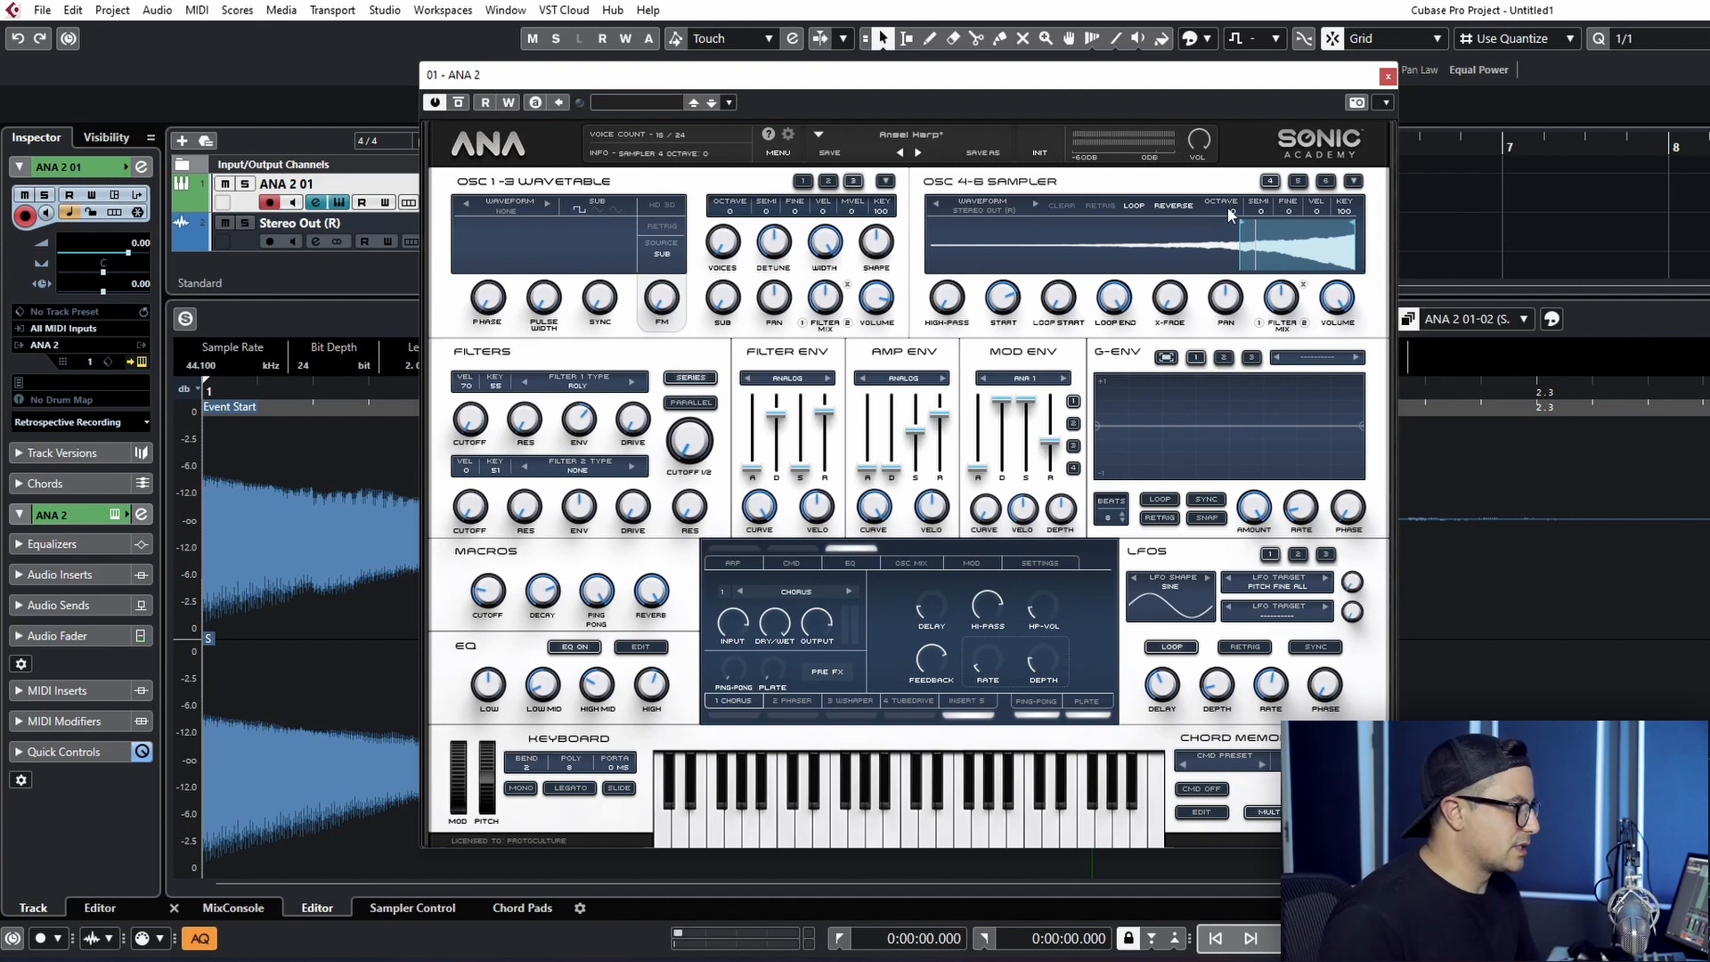
{"action": "mouse_move", "coordinate": [1231, 216]}
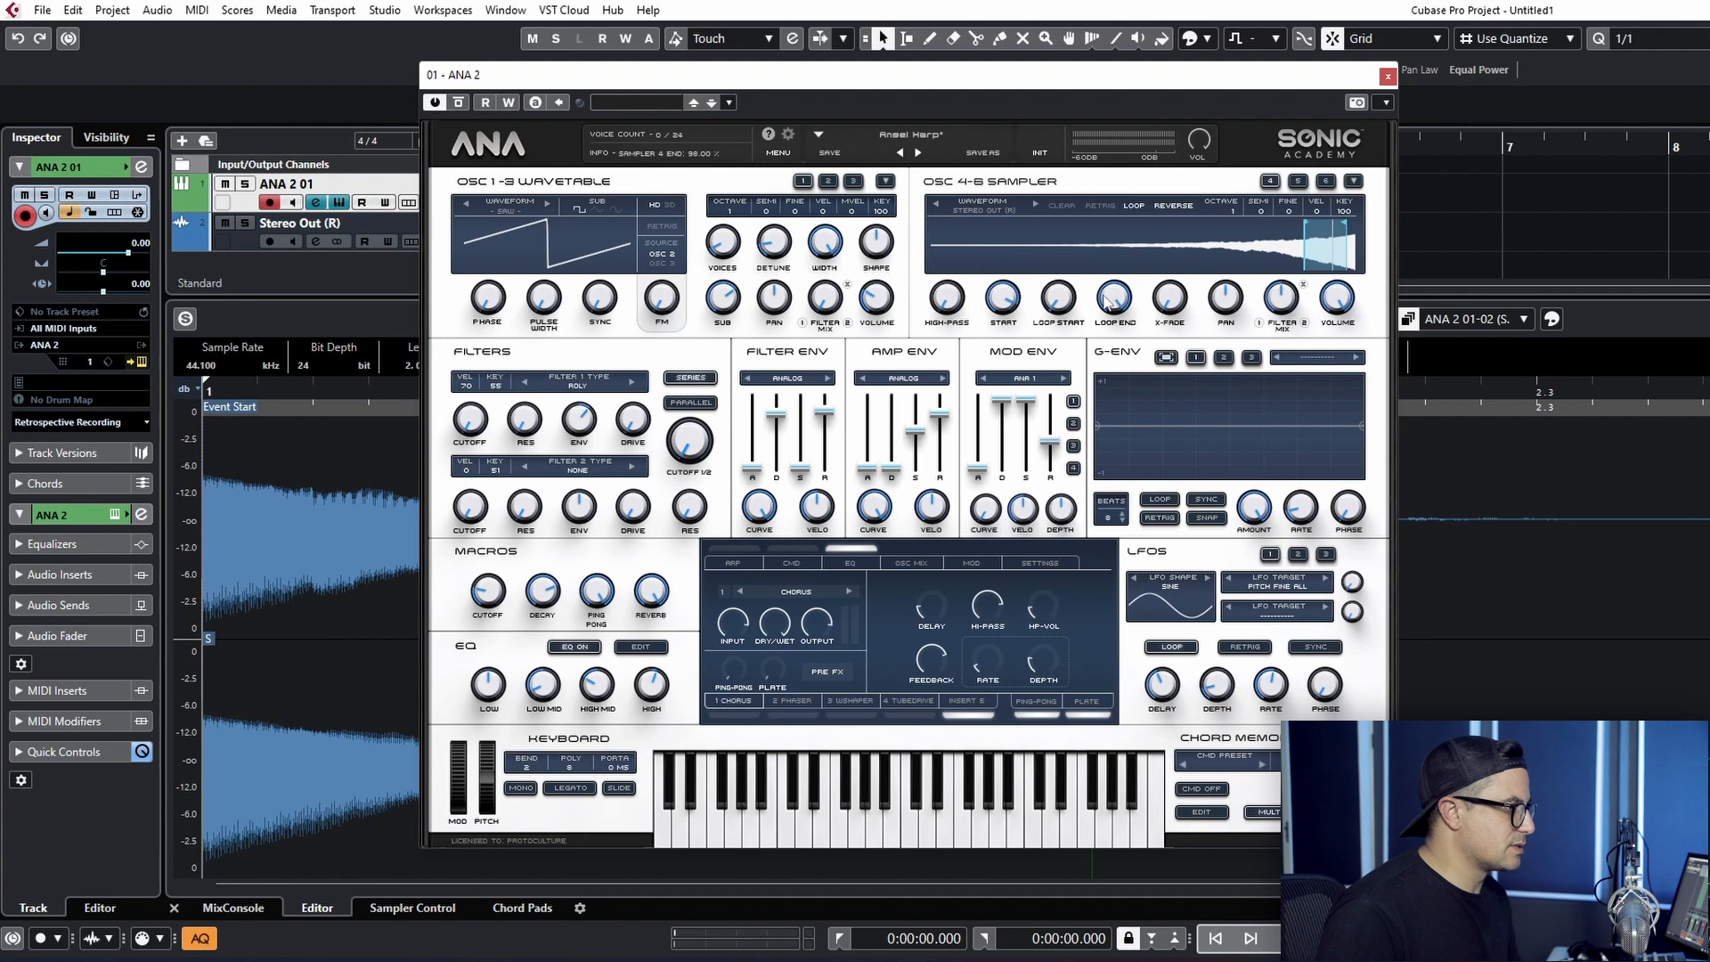
Assign LFO modulation to the sampler's Loop Start and Loop End knobs.
{"action": "right_click", "coordinate": [1112, 303]}
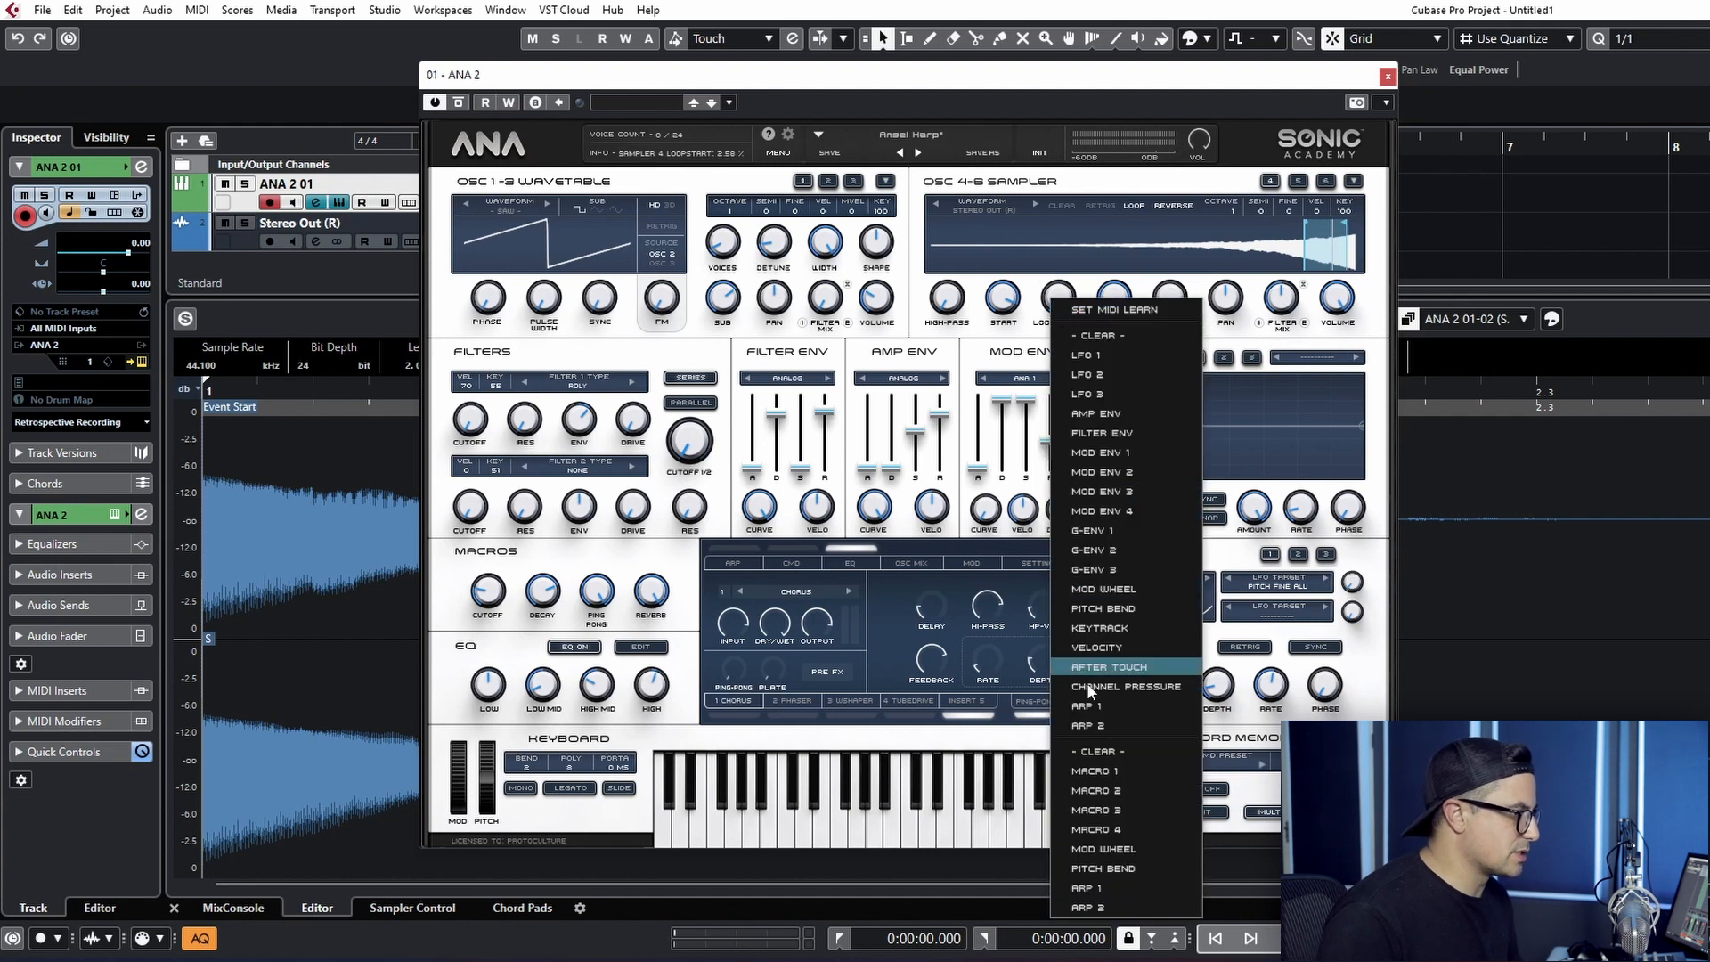
{"action": "left_click", "coordinate": [1110, 666]}
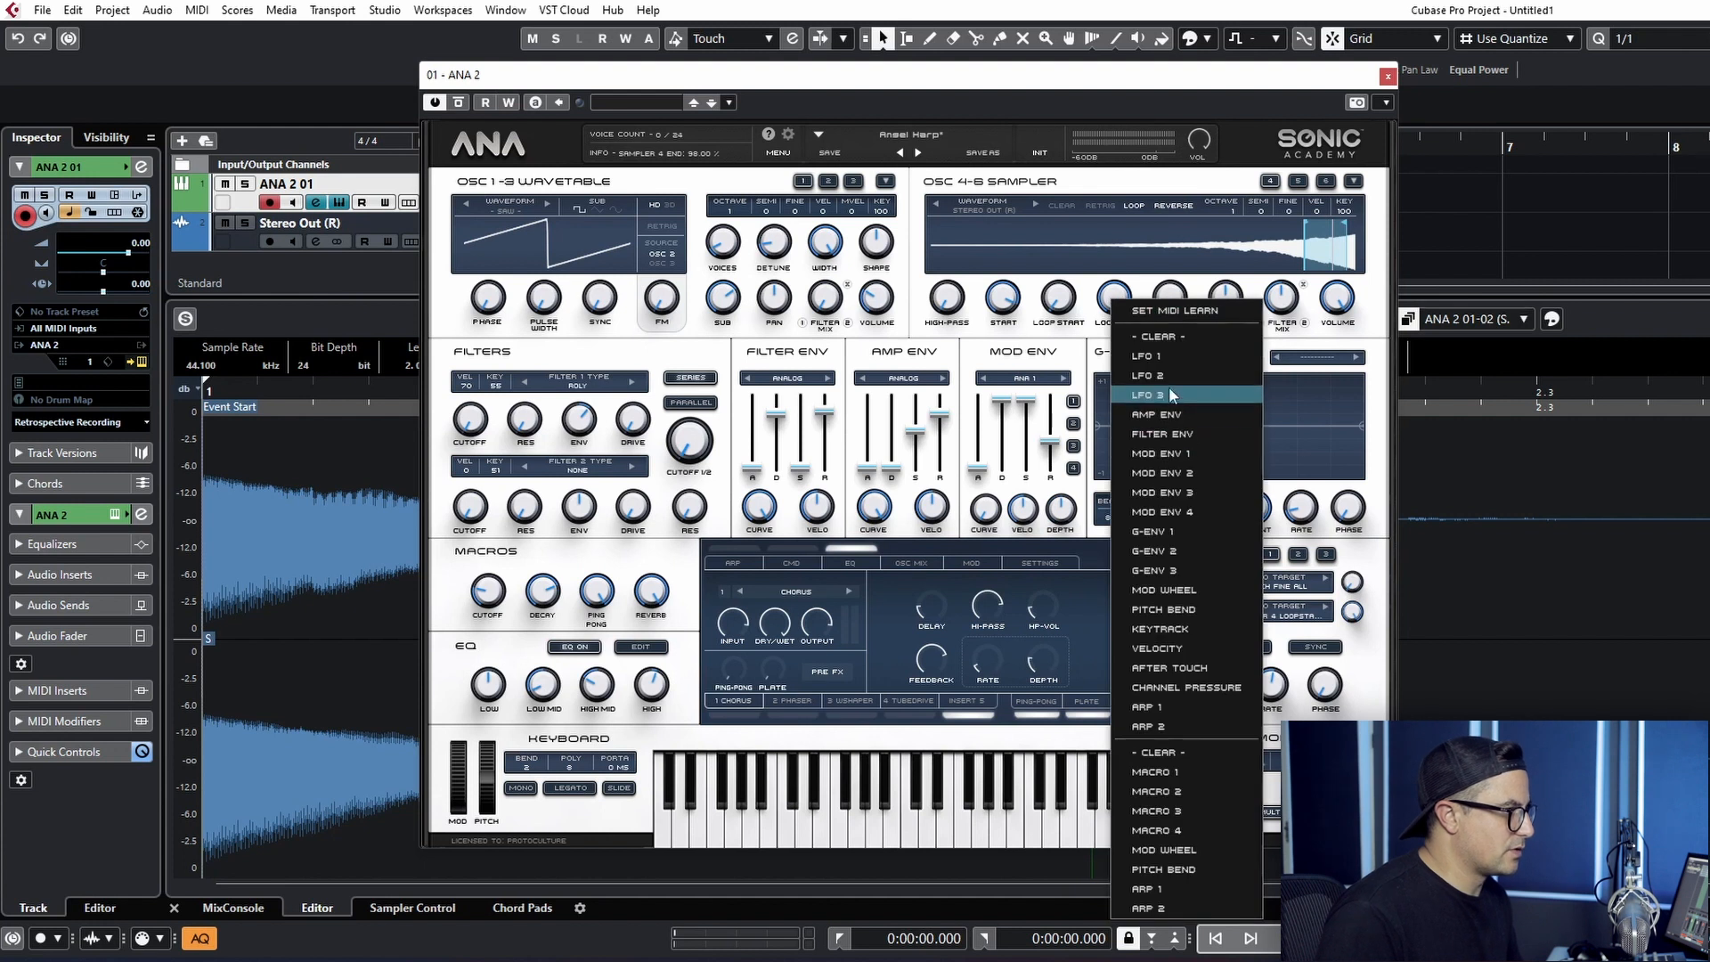
{"action": "left_click", "coordinate": [1149, 395]}
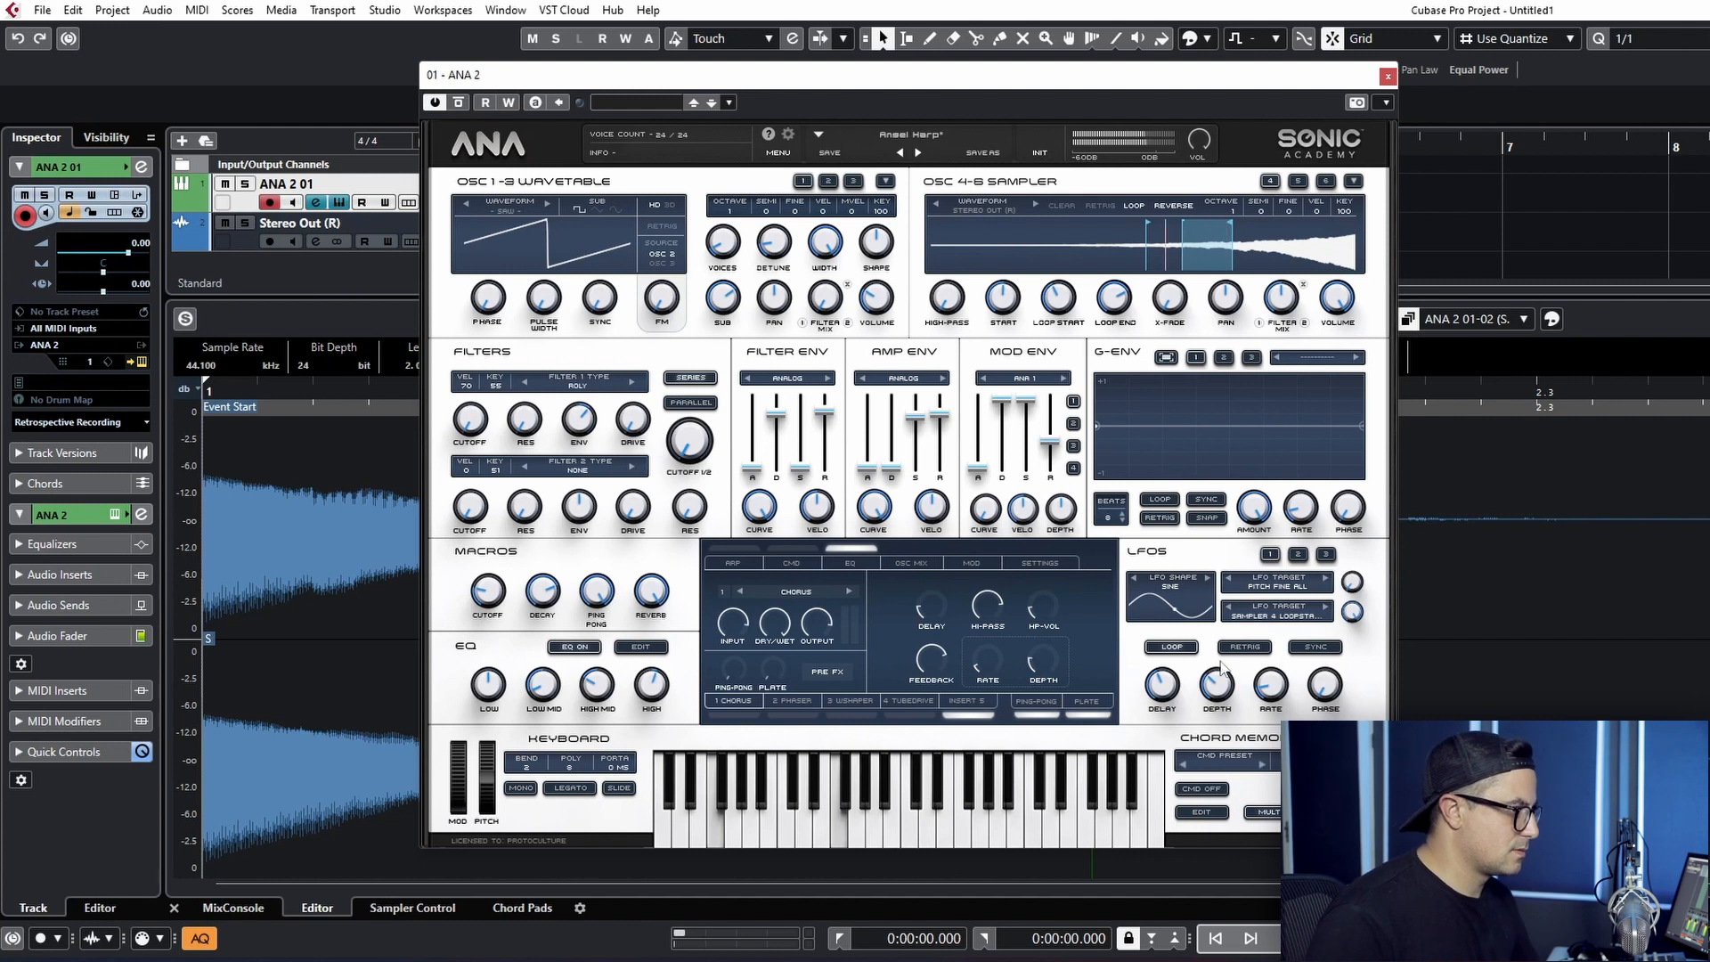
{"action": "left_click", "coordinate": [1170, 645]}
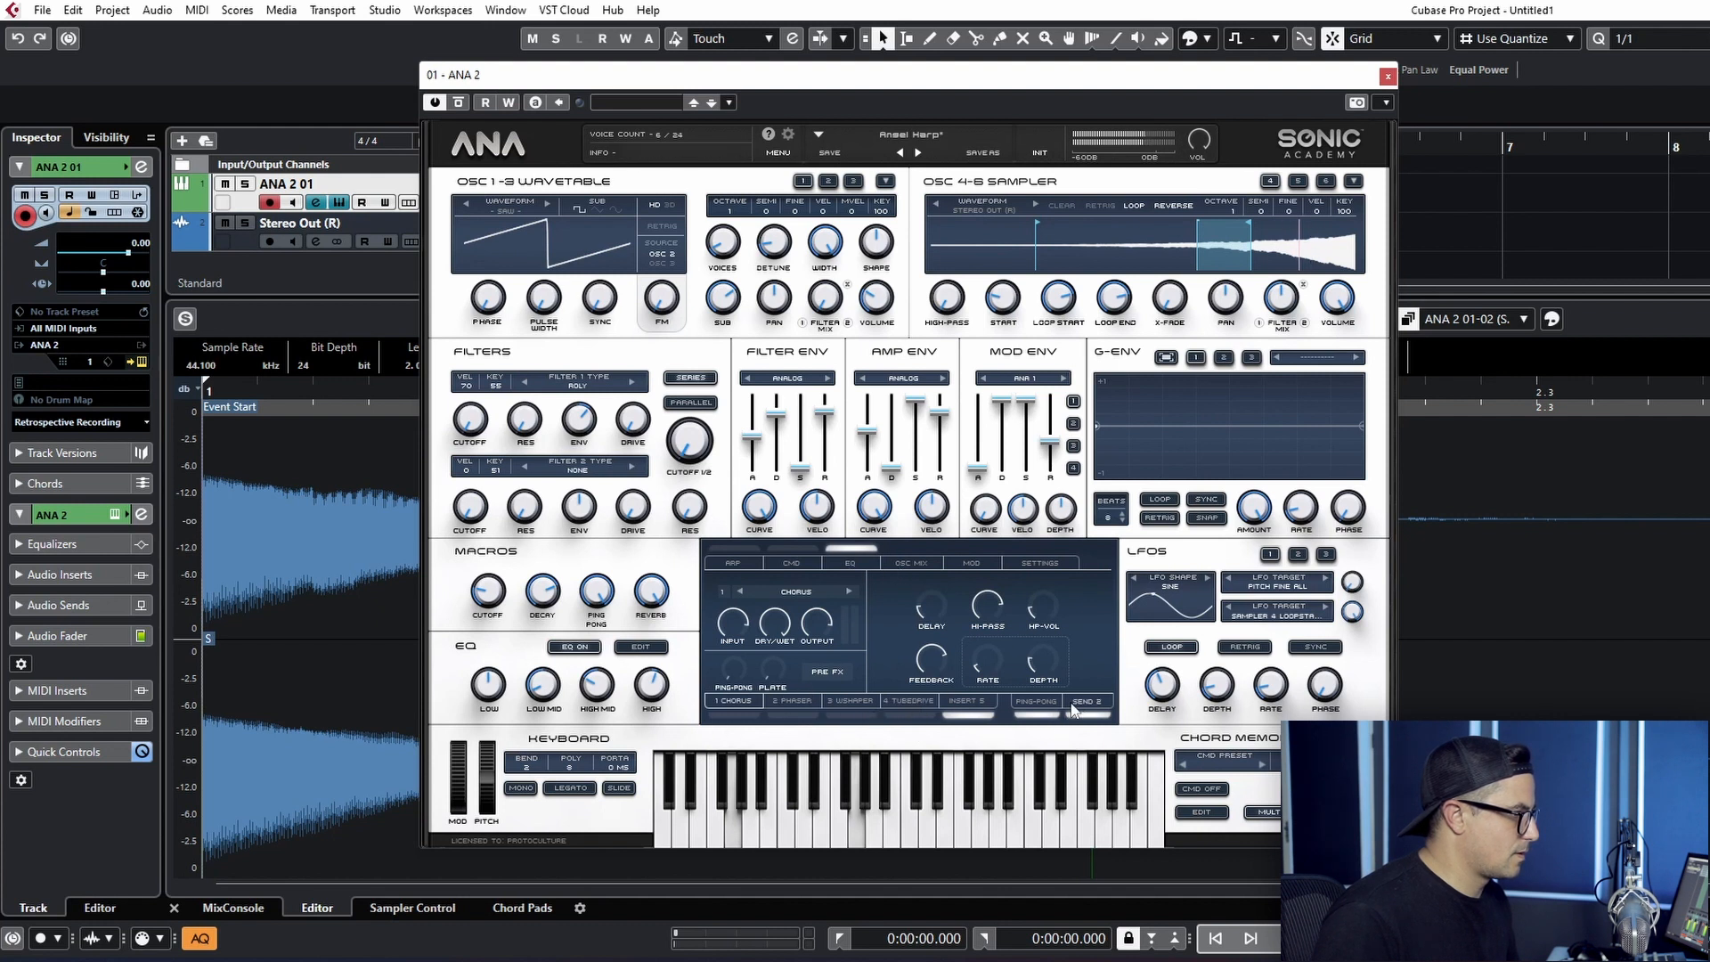
Show the Send 2 Plate reverb with 6.74 s decay and drop the sampler octave to -2.
{"action": "left_click", "coordinate": [1085, 702]}
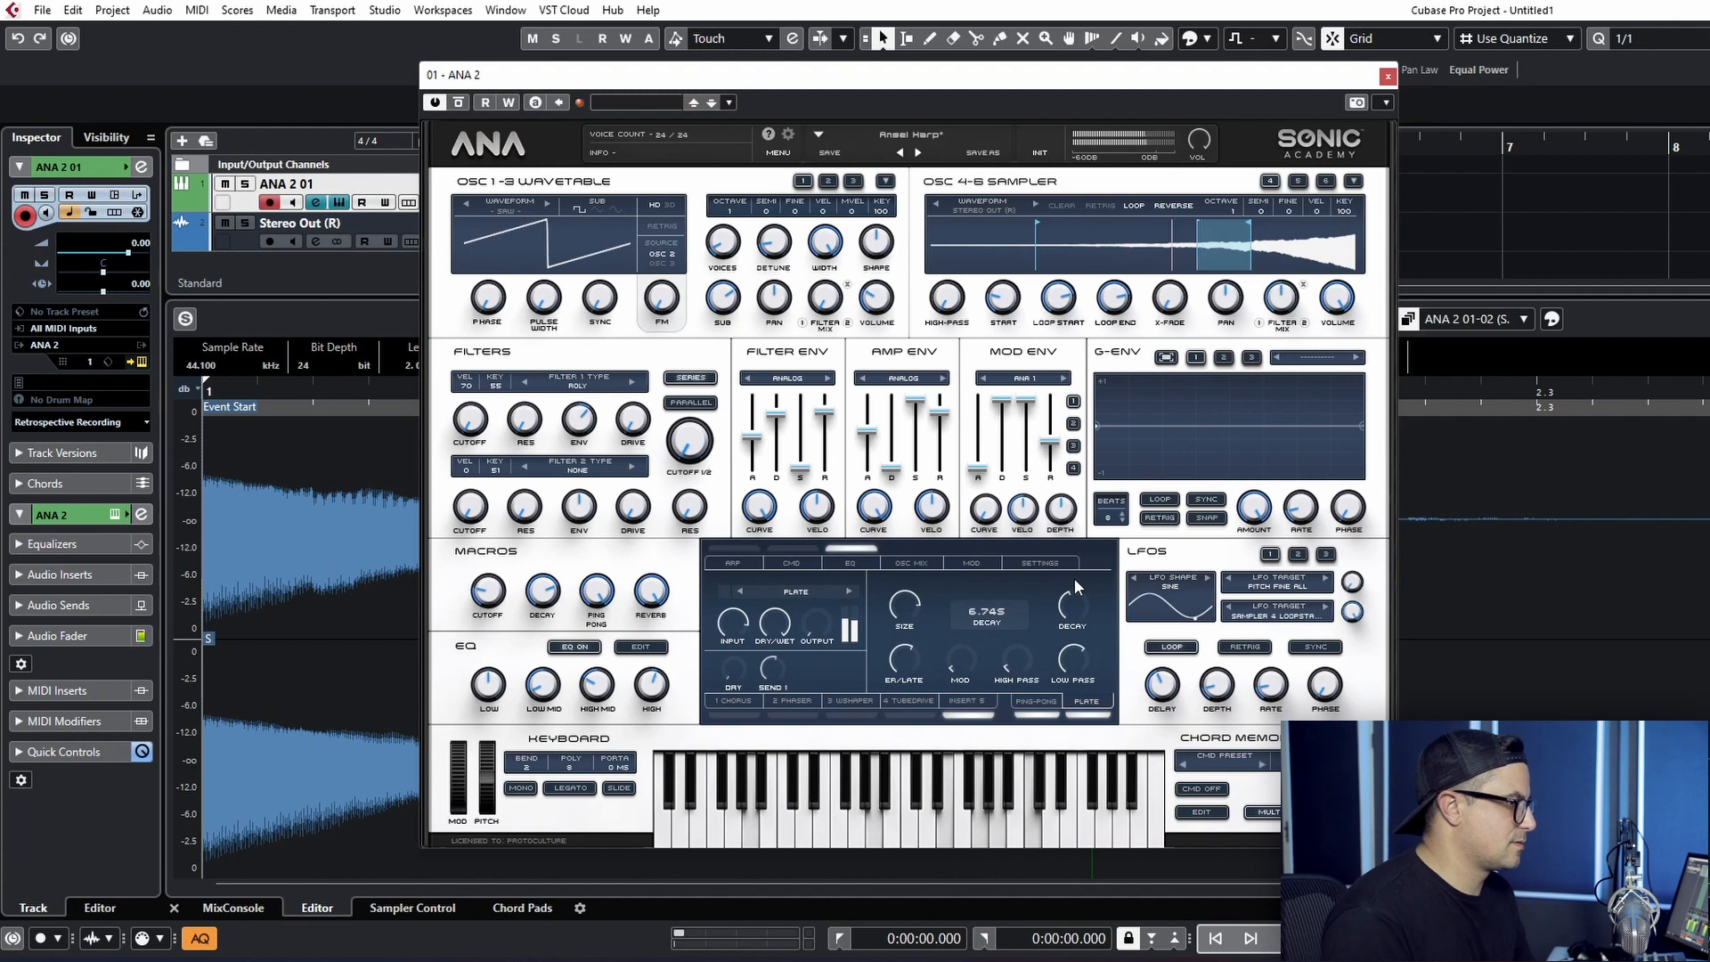
{"action": "mouse_move", "coordinate": [504, 468]}
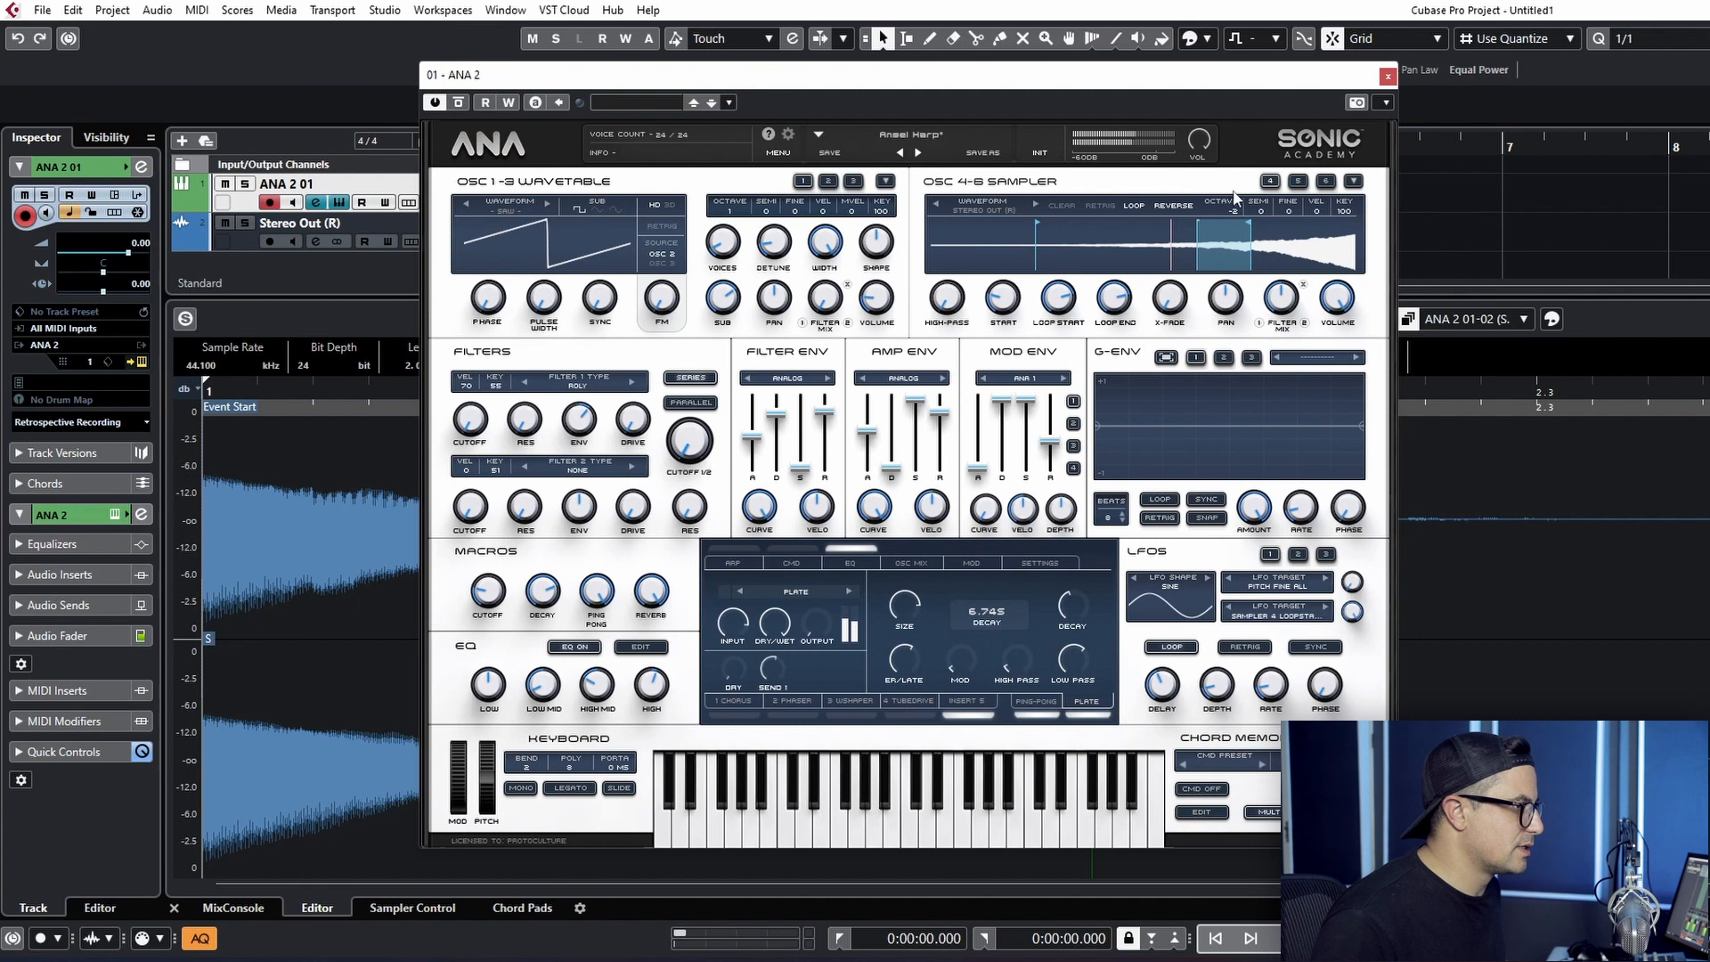
{"action": "left_click", "coordinate": [1231, 207]}
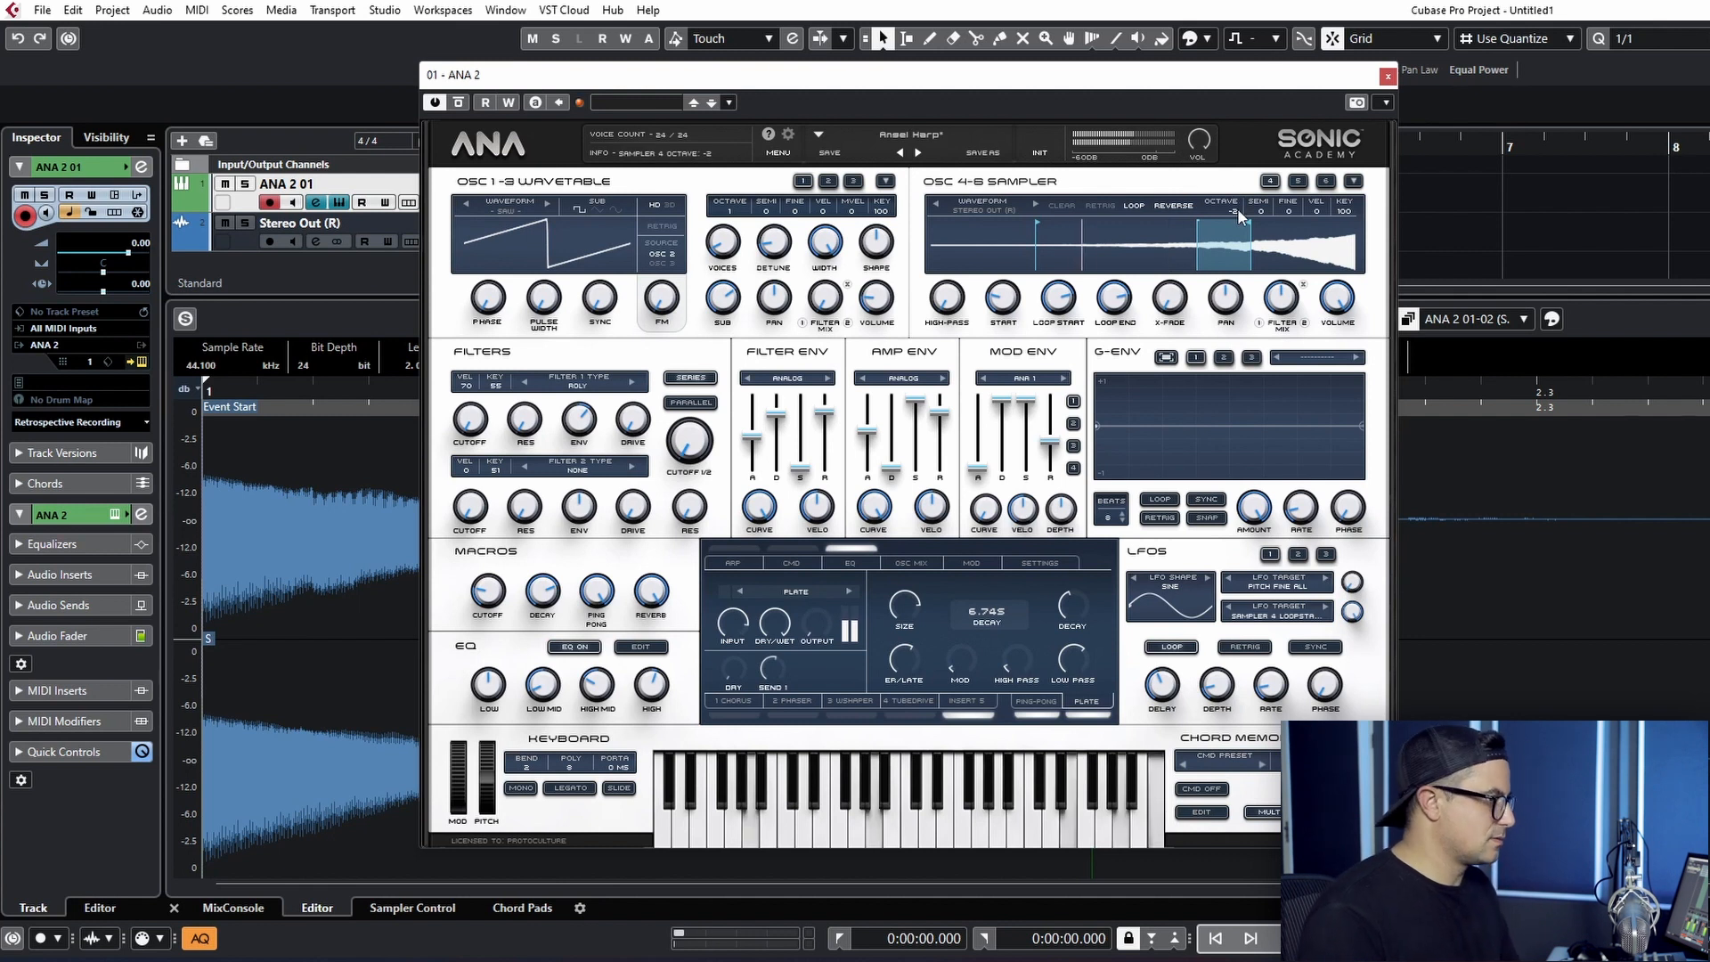